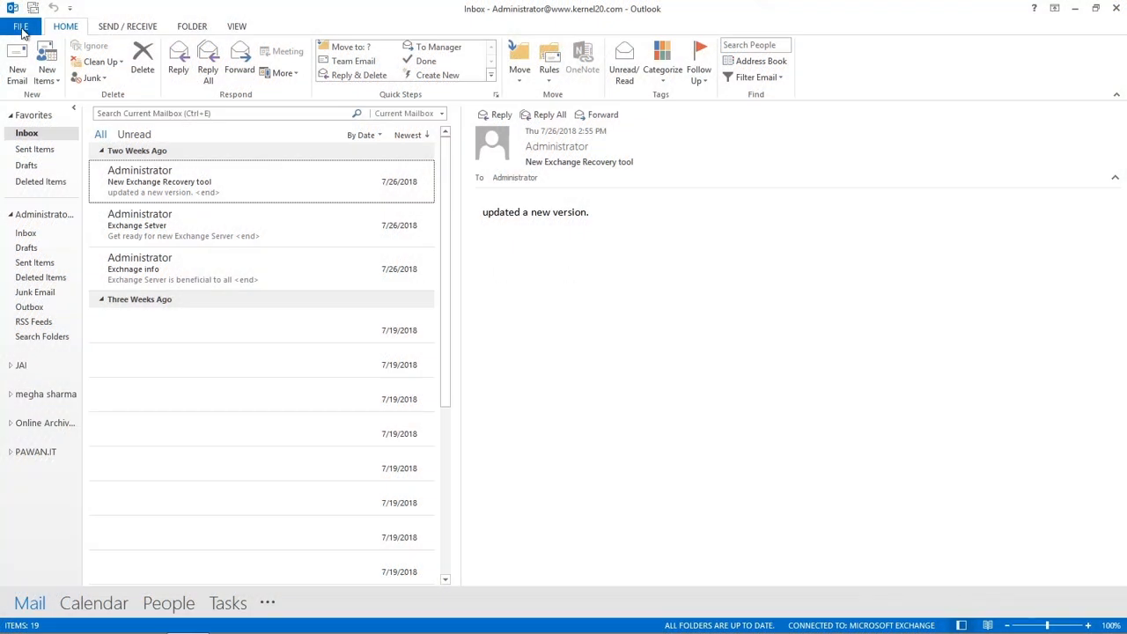
Step: Start the Import/Export wizard and choose Export to a file
left_click(20, 26)
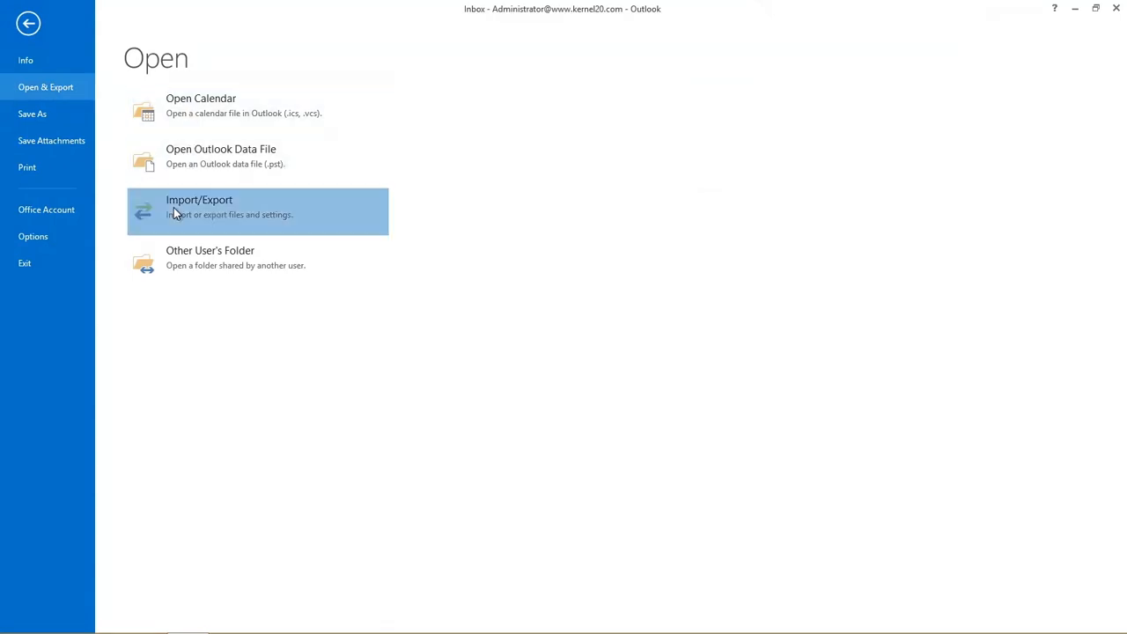
left_click(199, 212)
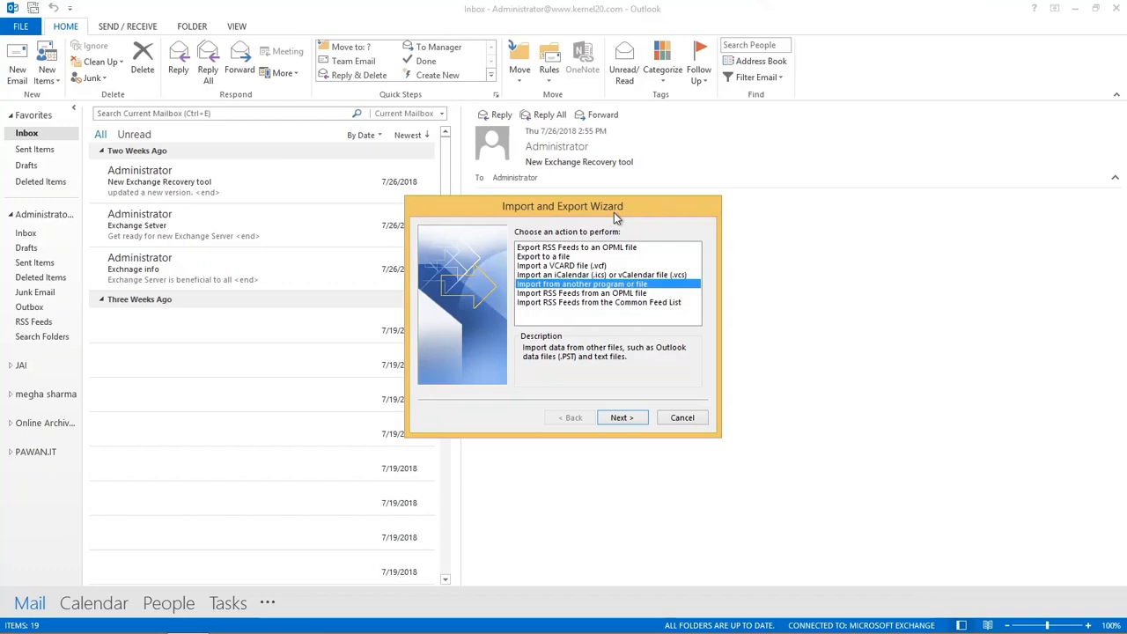
left_click(544, 256)
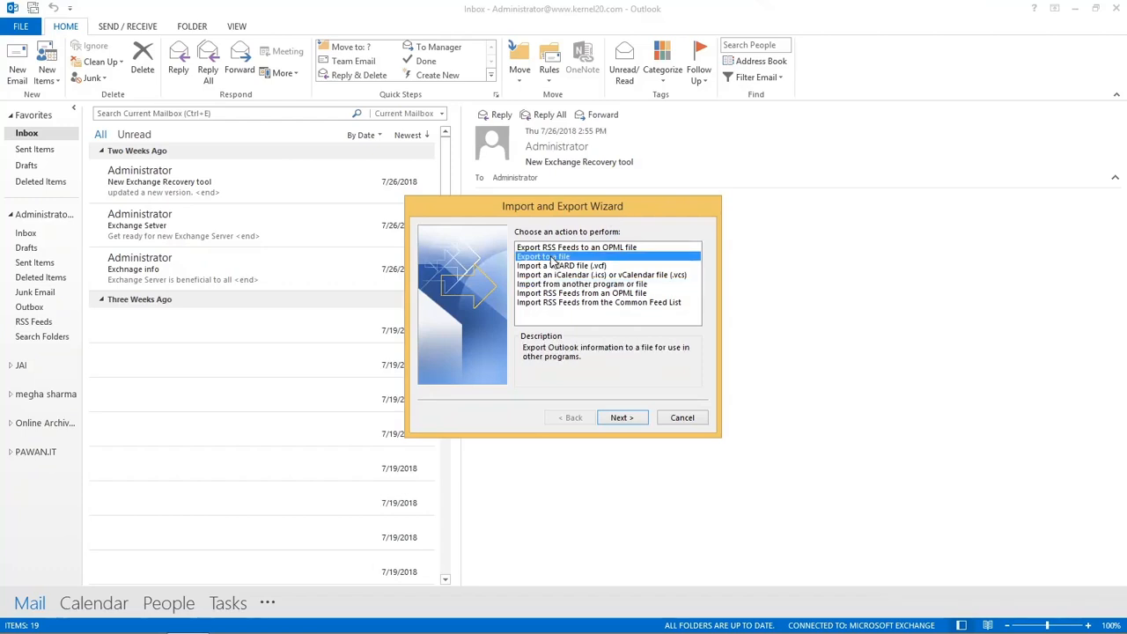
left_click(622, 417)
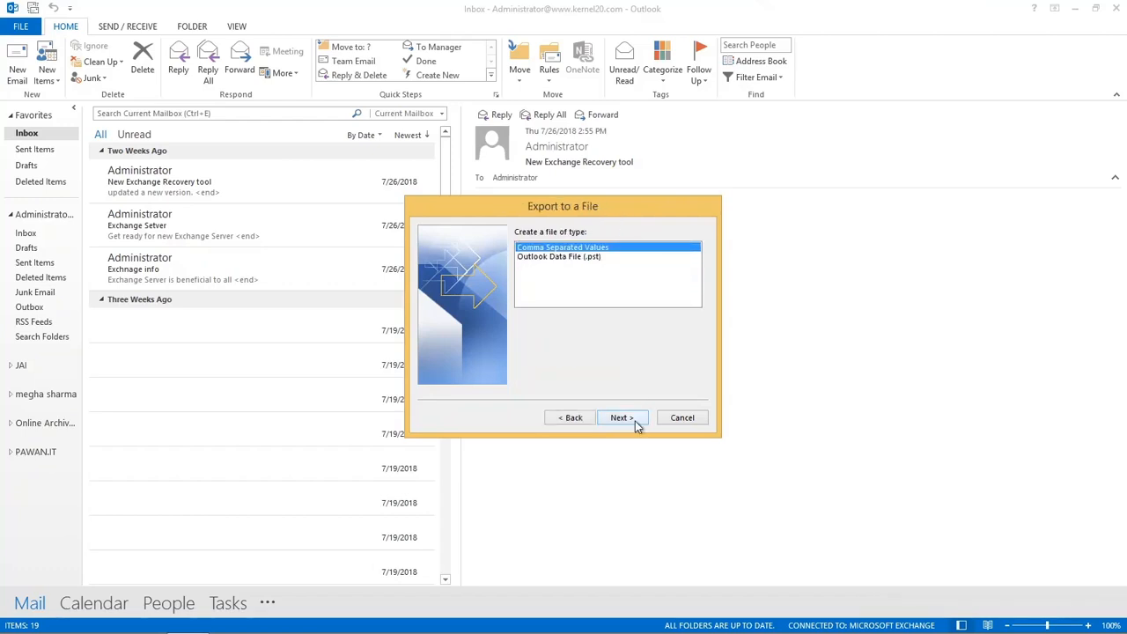
Step: Export as an Outlook Data File (.pst) with the selected folder, reaching the save-location step
left_click(559, 256)
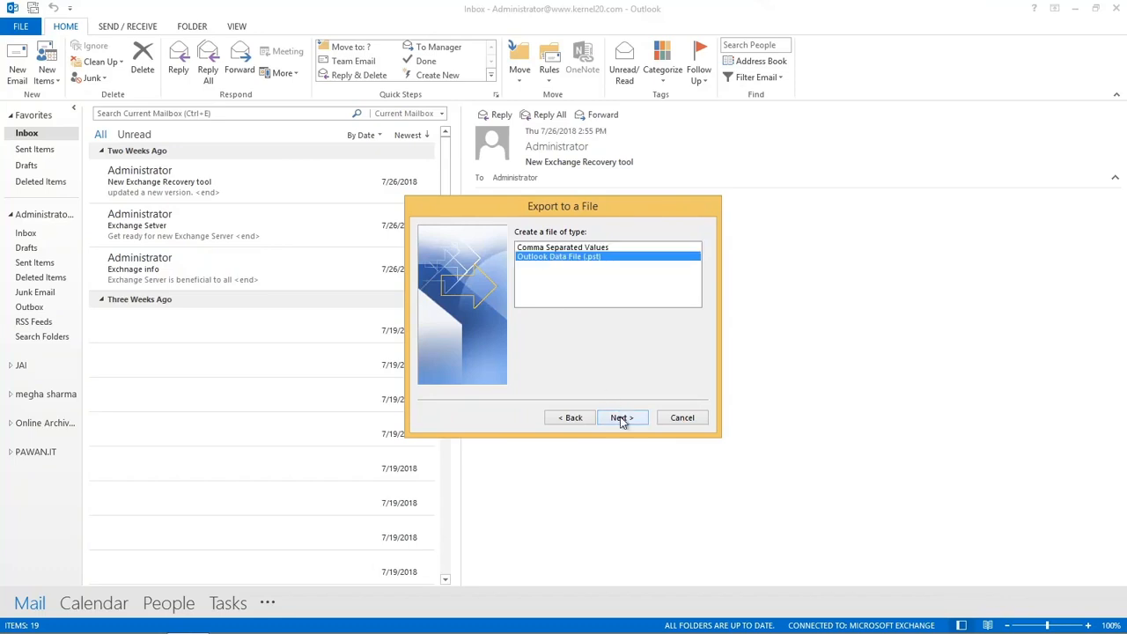
left_click(622, 418)
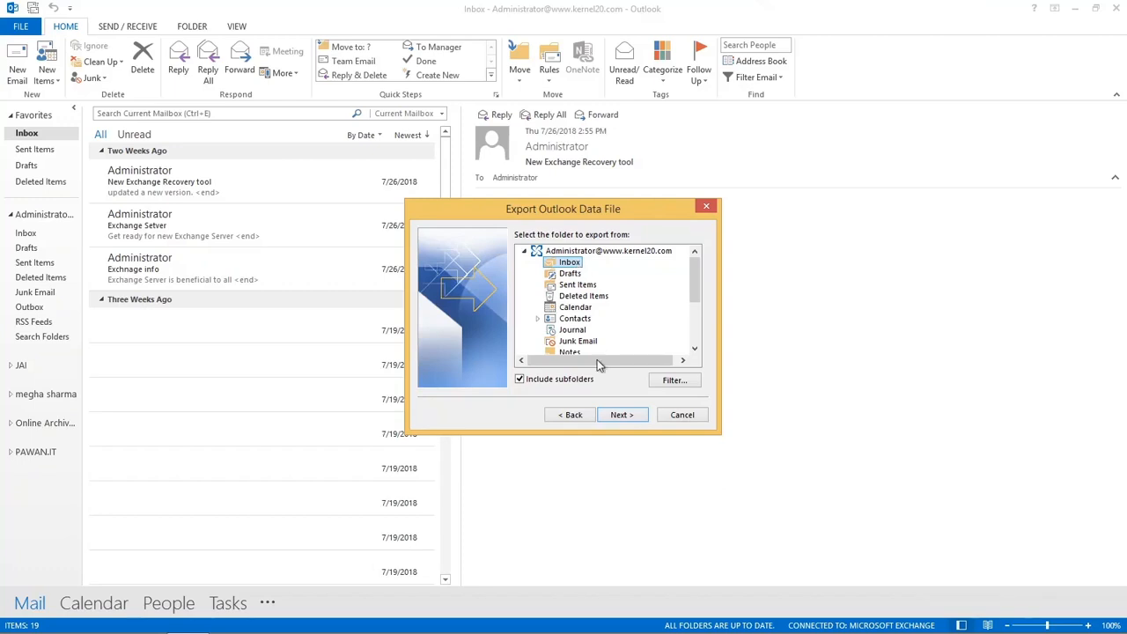
left_click(621, 415)
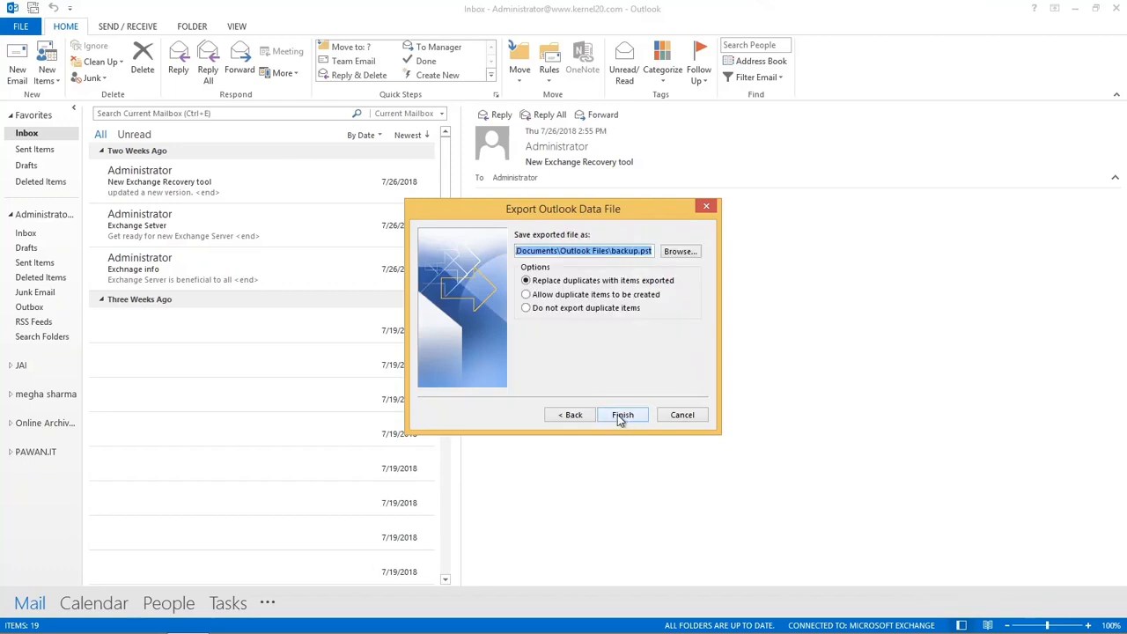
Step: Save the export as test.pst on the Desktop and finish the wizard
left_click(680, 251)
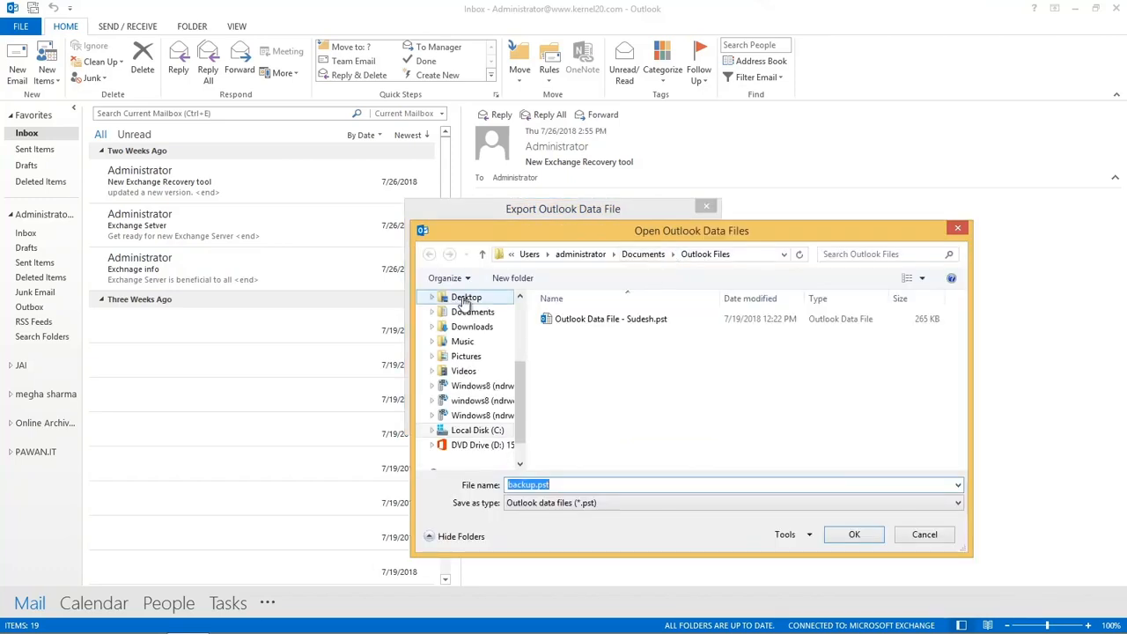
left_click(466, 297)
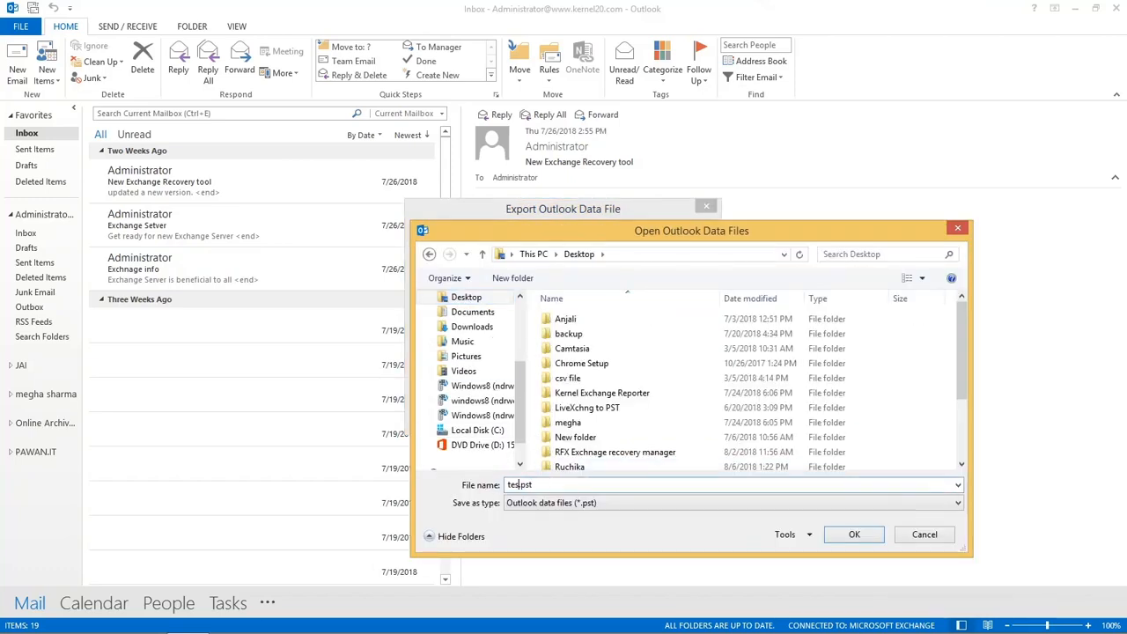
left_click(854, 535)
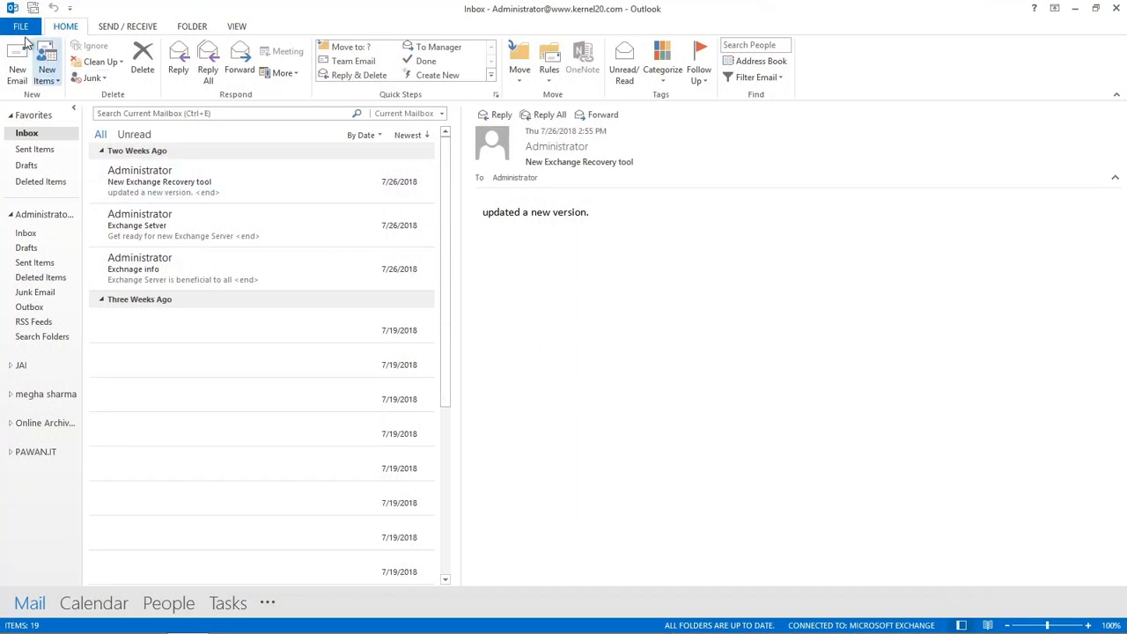
Step: Open AutoArchive Settings from the Advanced page of Outlook Options
left_click(20, 26)
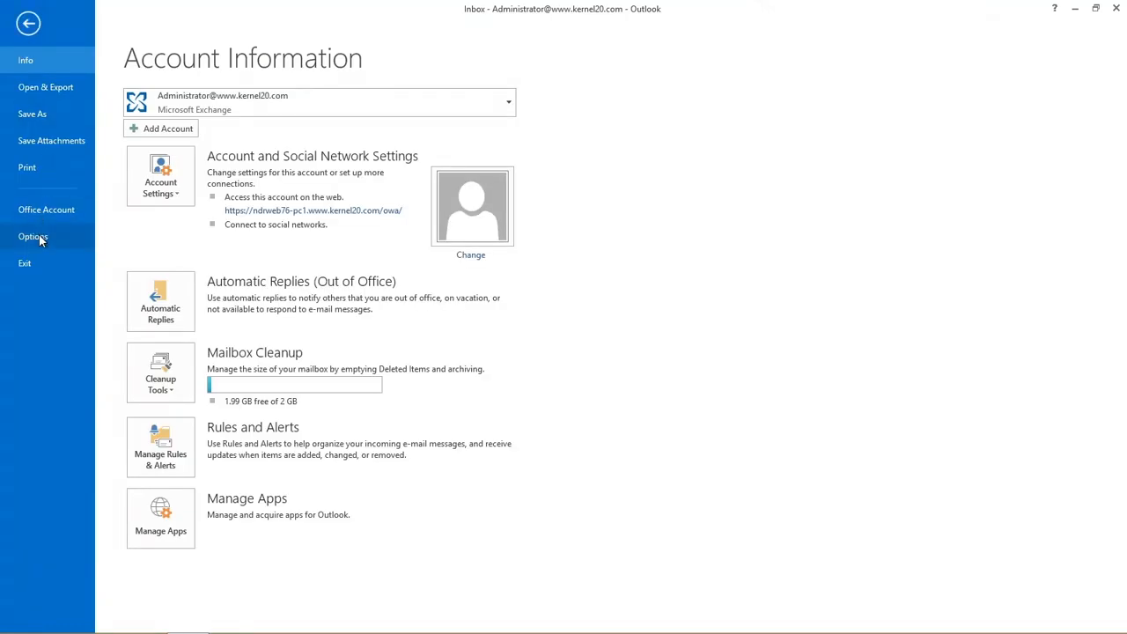
left_click(34, 236)
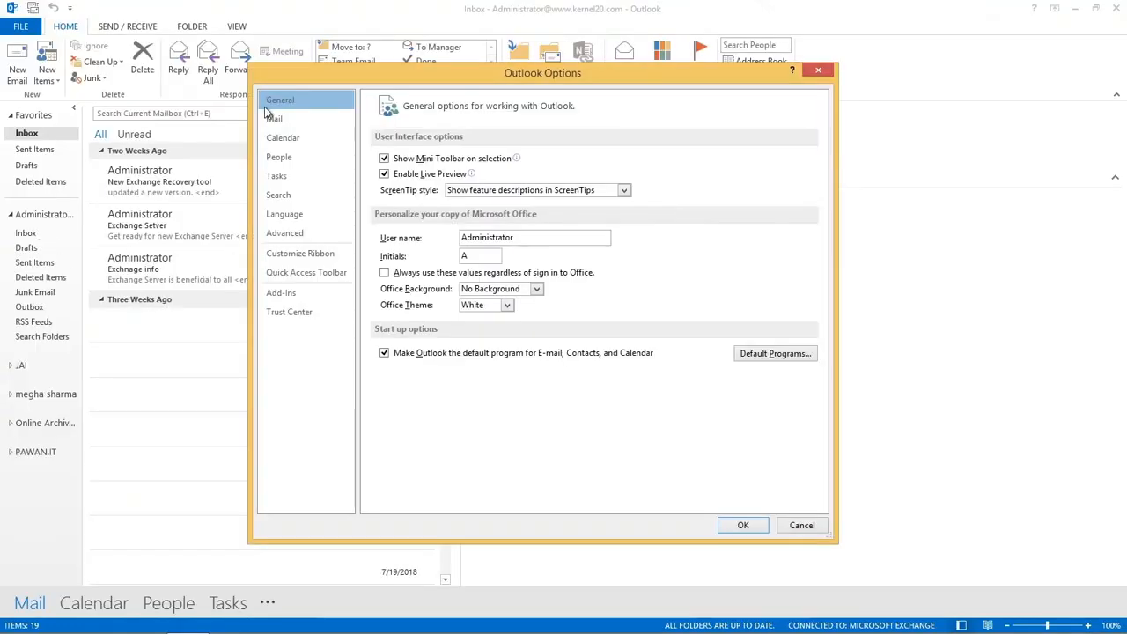
left_click(284, 233)
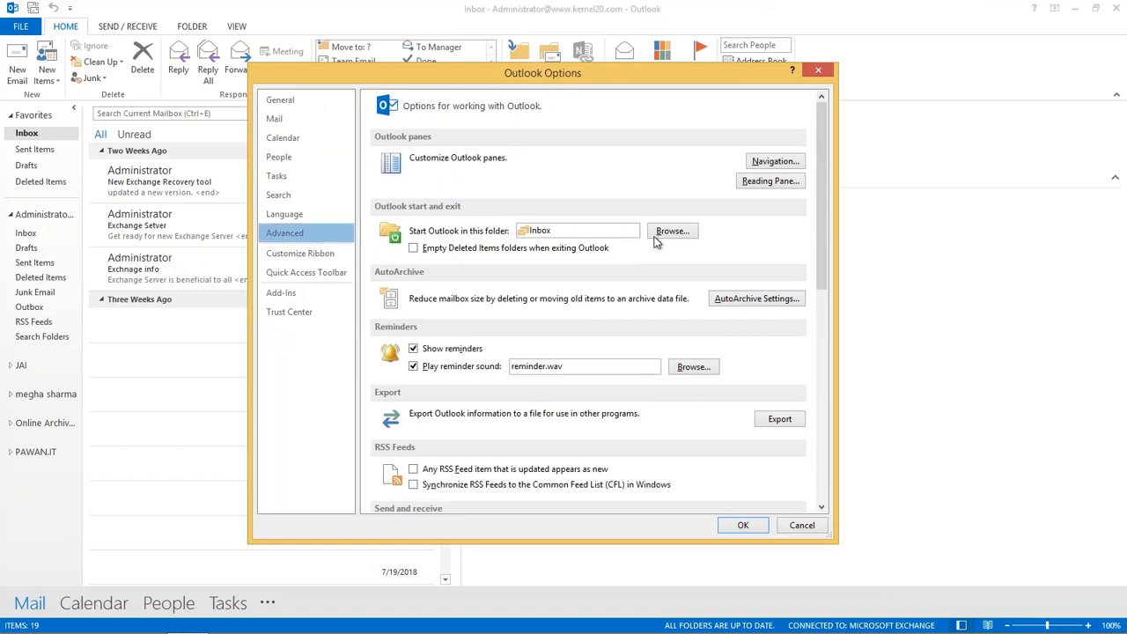
left_click(755, 297)
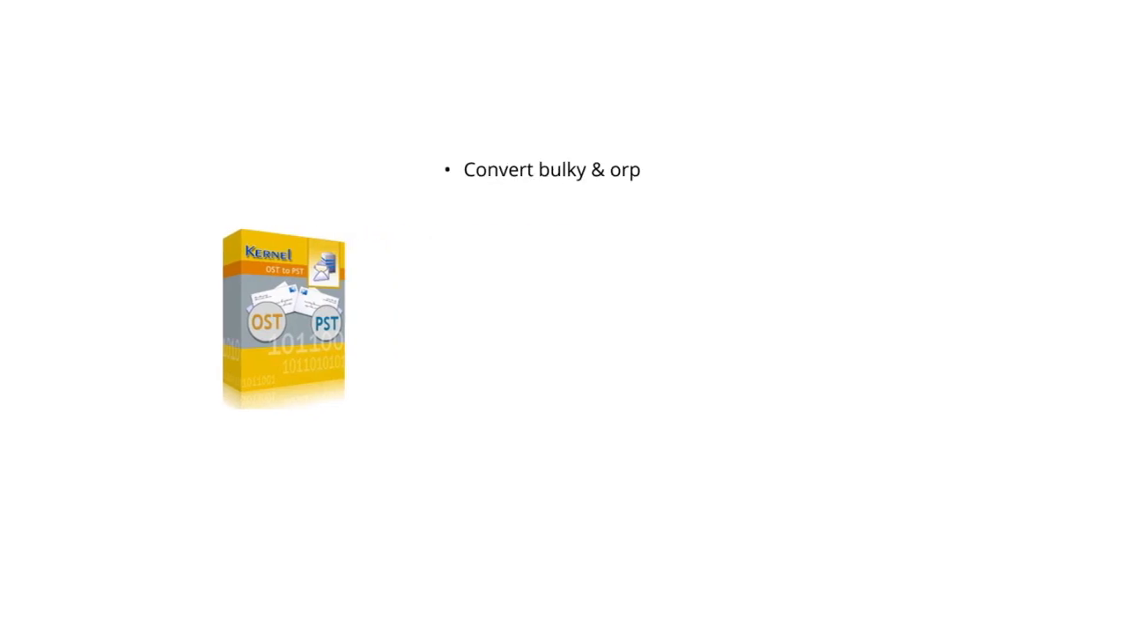
Step: Show the Kernel OST to PST slide bullet about converting bulky, orphaned OST files to PST
type("haned OST to PST")
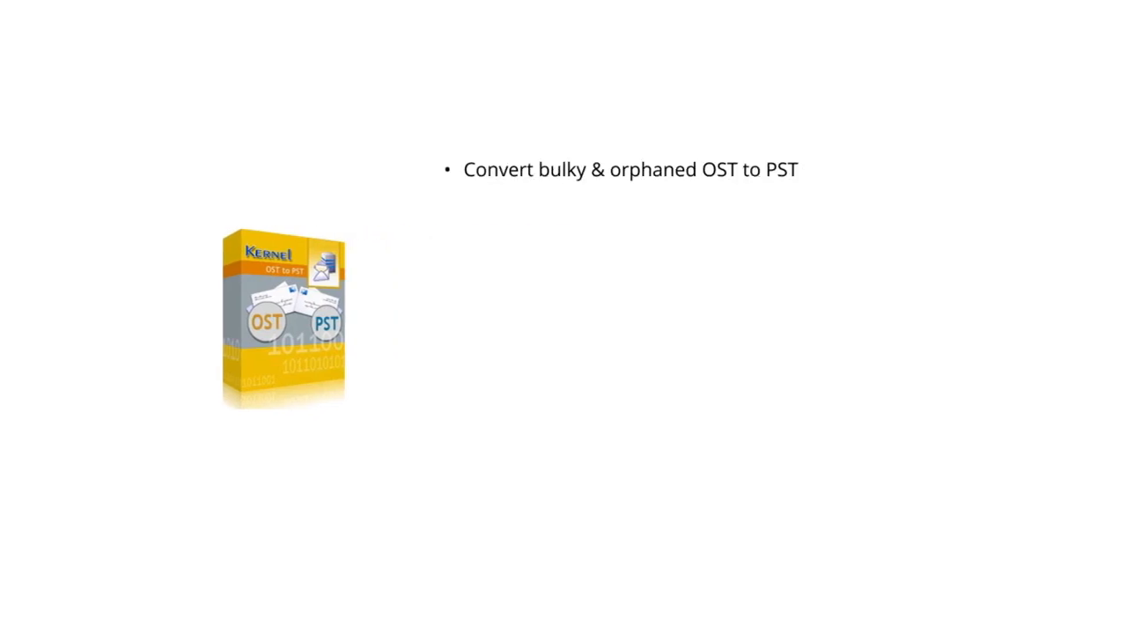